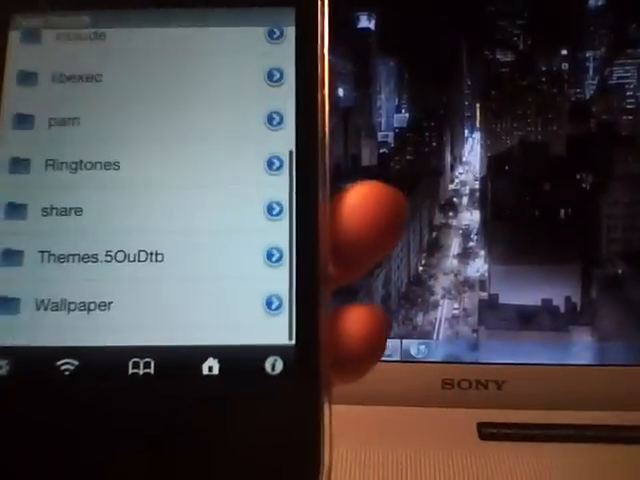
Step: Browse into the Themes.5OuDtb folder and scroll through its installed theme folders
click(100, 256)
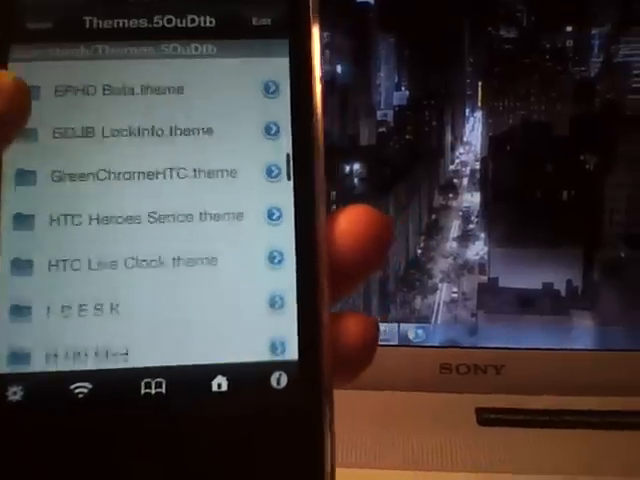
scroll(down, 3)
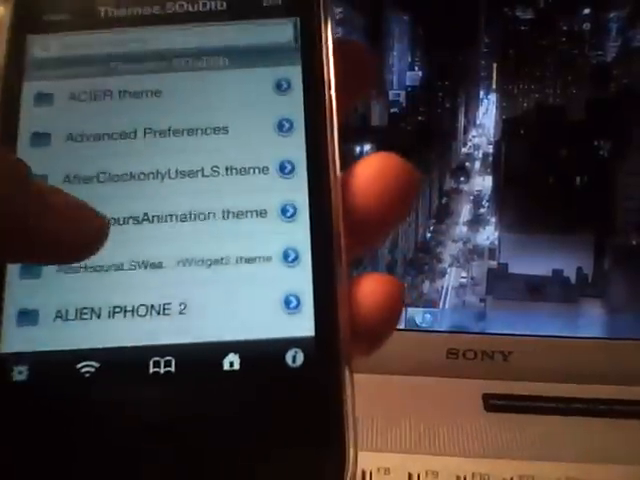
scroll(down, 3)
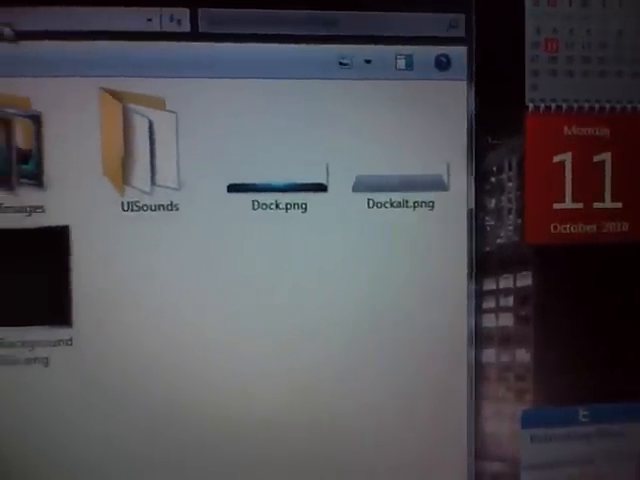
Step: Enter the theme folder showing UIImages, UISounds, Dock.png and Dockalt.png
click(276, 180)
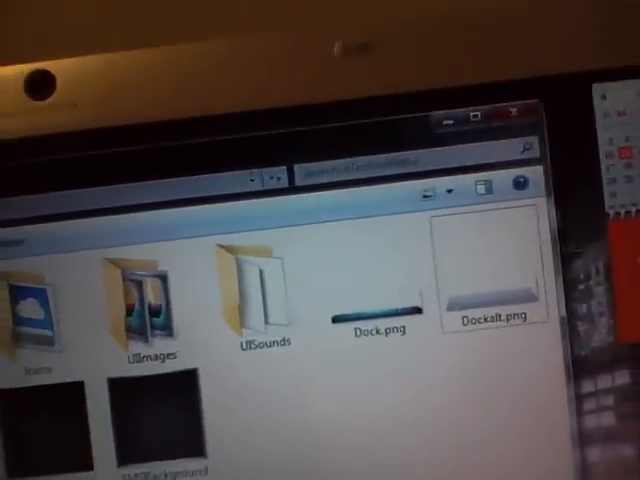
scroll(down, 3)
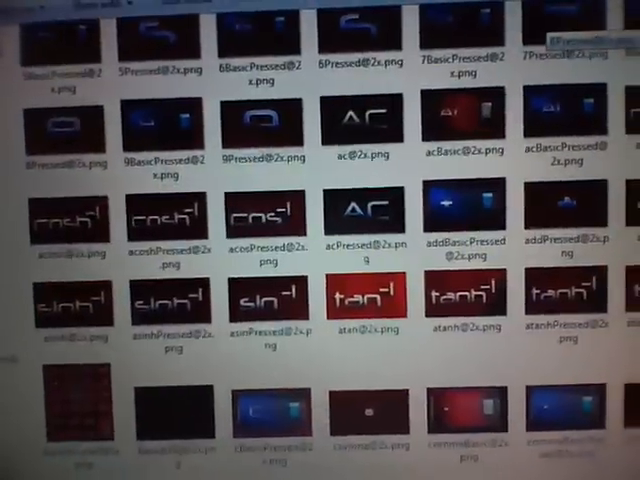
Step: Scroll through the theme's PNG thumbnails past the keypad and lock screen graphics
scroll(down, 3)
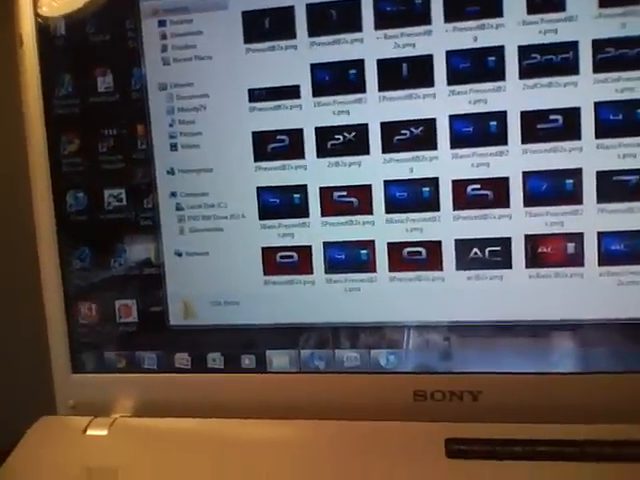
scroll(down, 3)
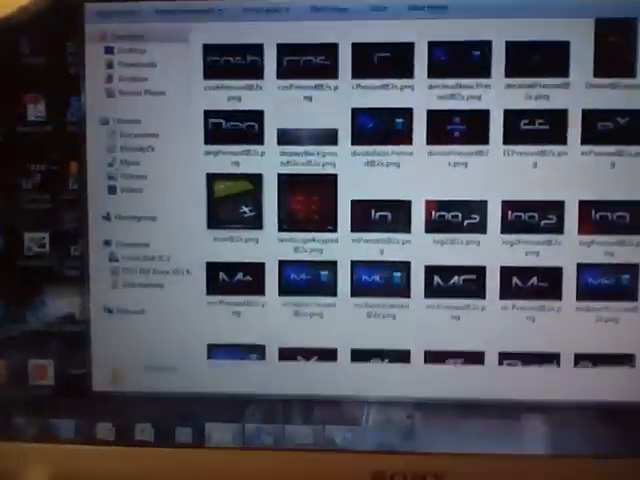
scroll(down, 3)
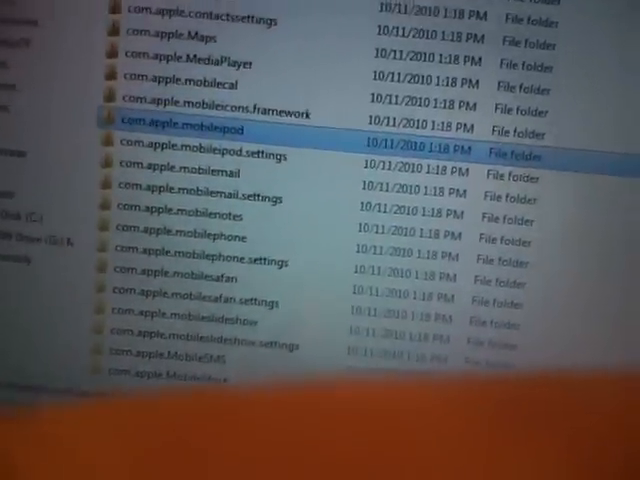
Step: Scroll the com.apple folder list down to com.apple.SpringBoardUI.framework
scroll(down, 3)
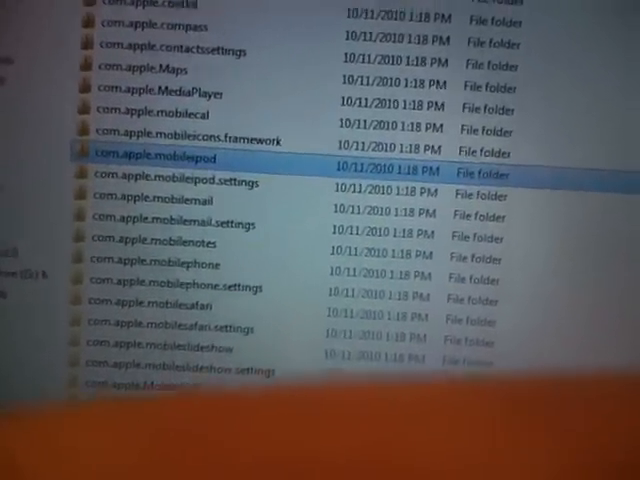
scroll(down, 3)
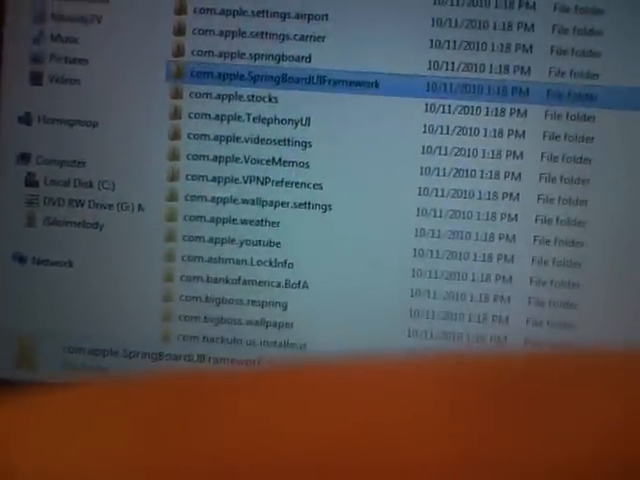
scroll(down, 3)
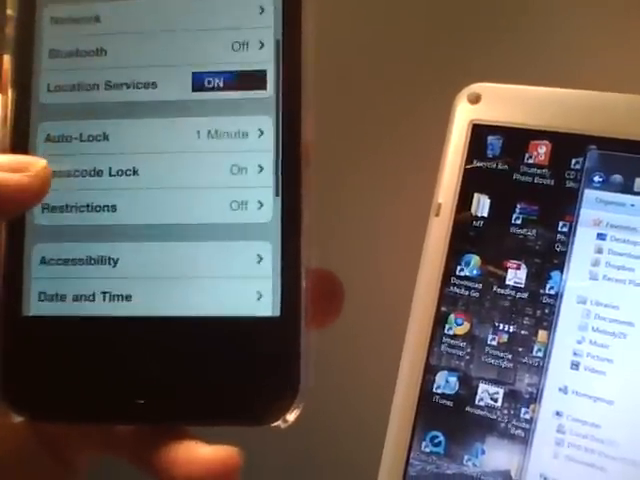
click(150, 172)
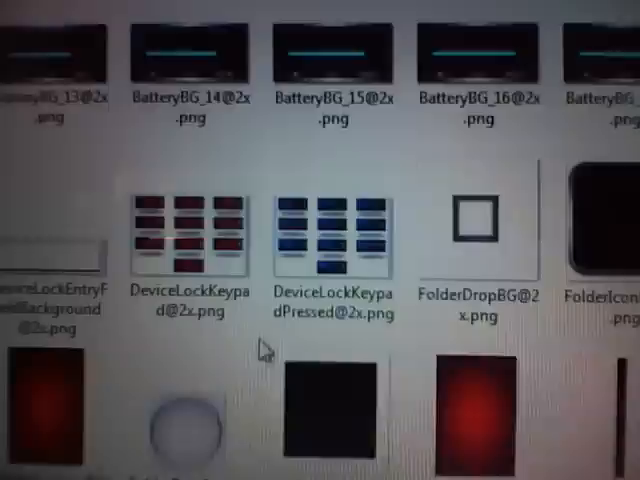
click(318, 240)
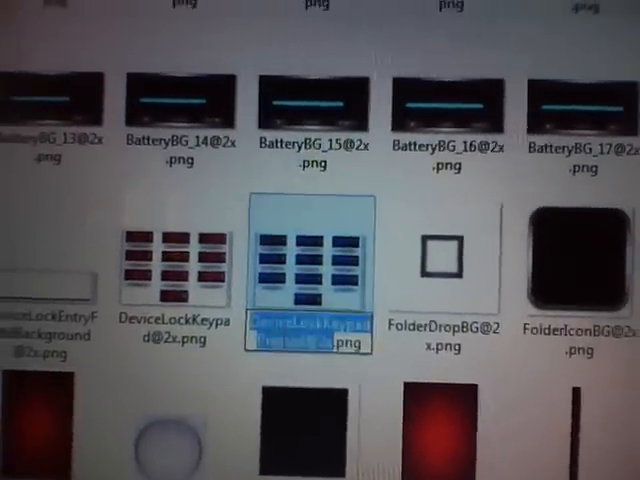